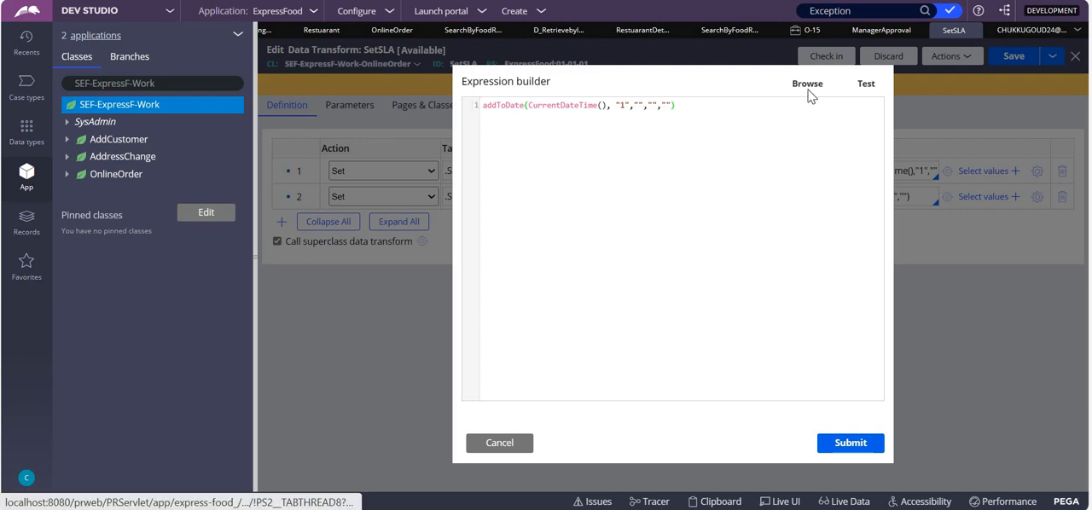
# Open the Functions and Properties browser beside the addToDate expression.
pyautogui.click(806, 83)
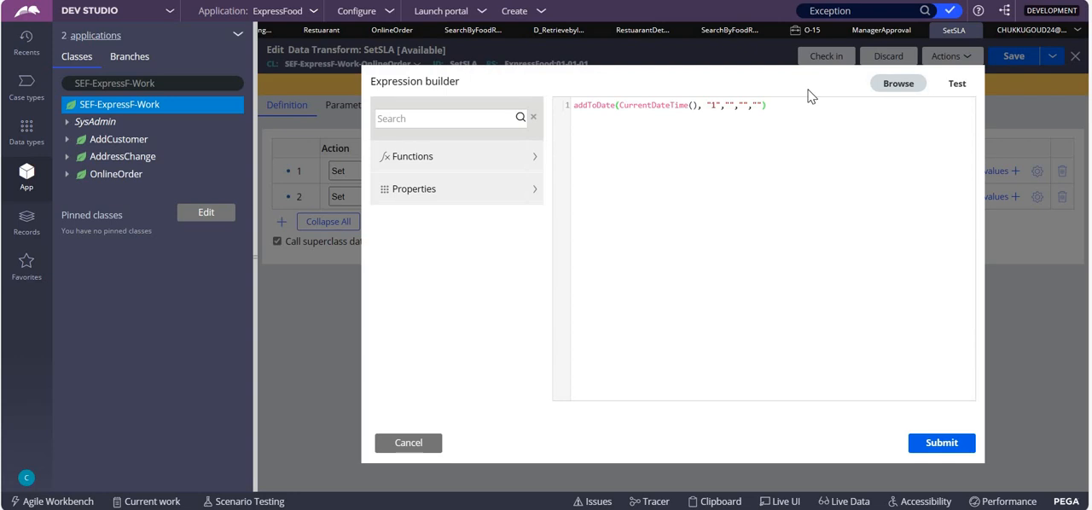
pyautogui.moveTo(669, 150)
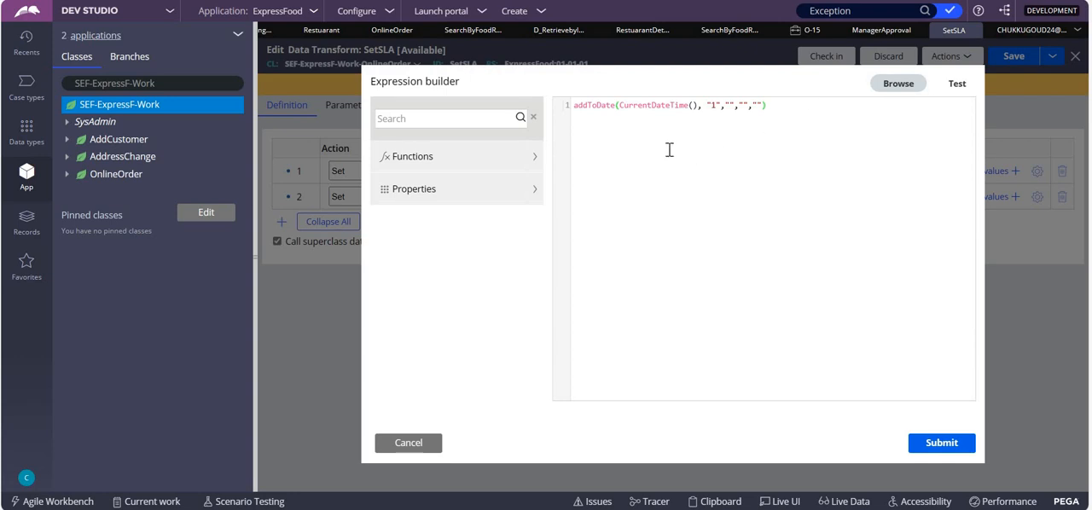
pyautogui.moveTo(663, 139)
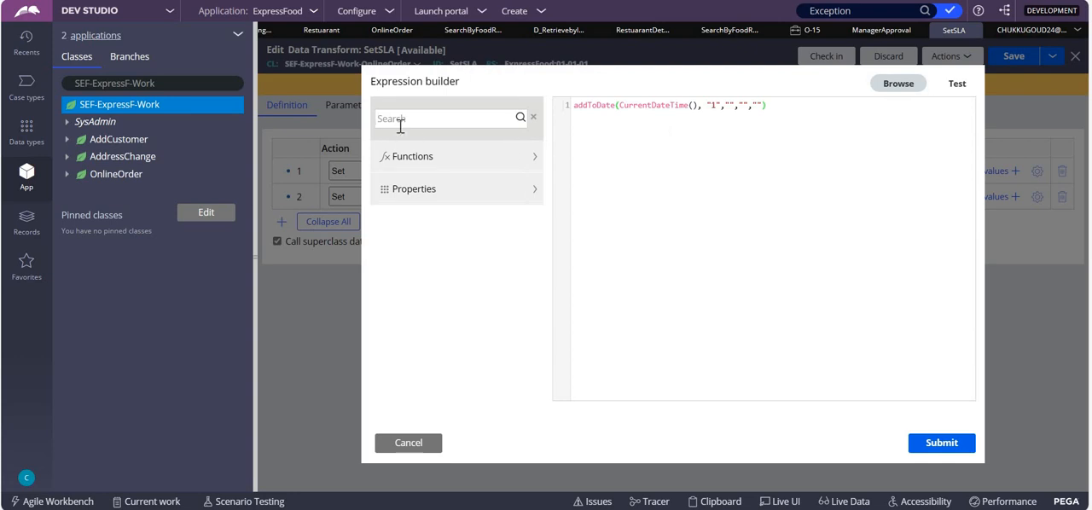
# Search the function browser for ADDTODATE to list the addToDate function.
pyautogui.write('ADDTODATE')
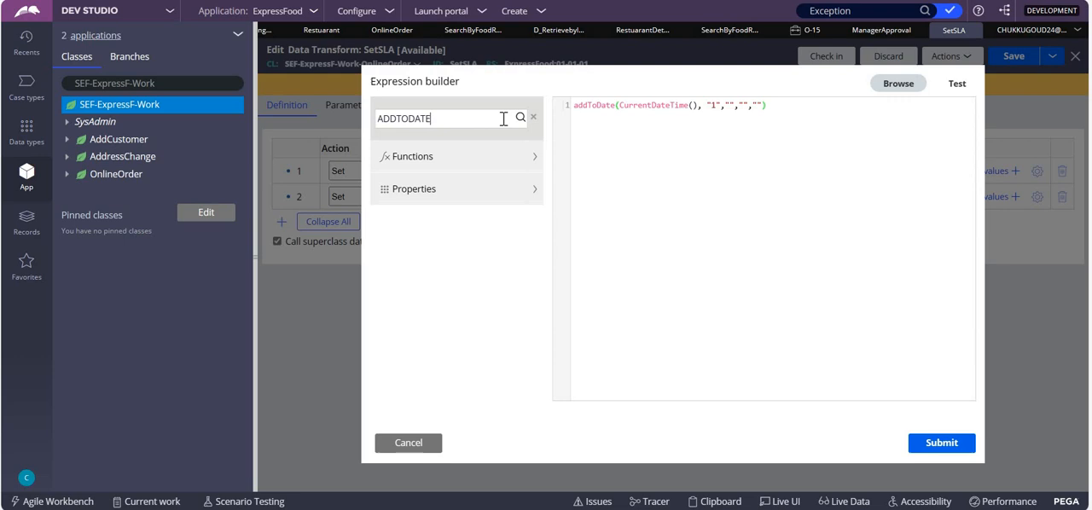
pyautogui.click(520, 118)
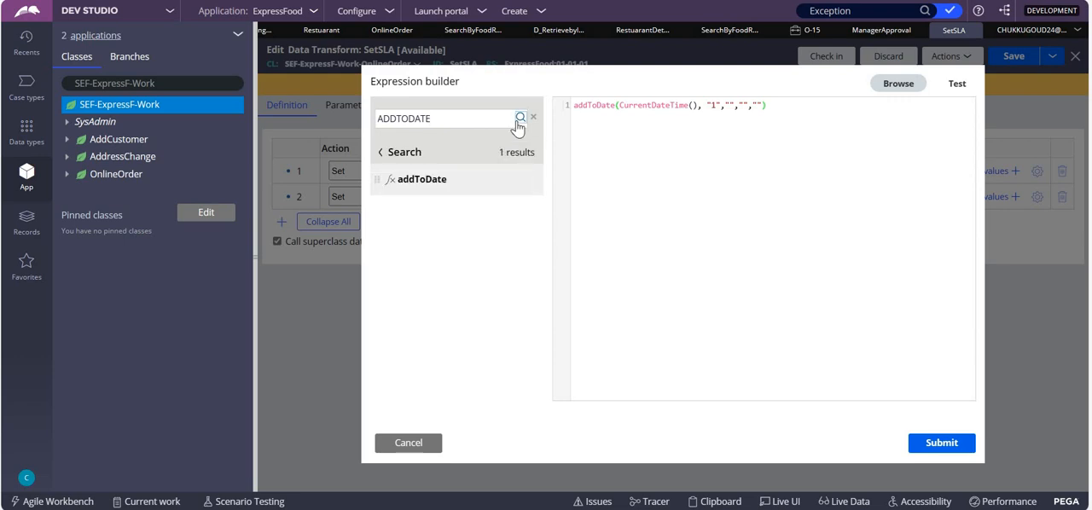
pyautogui.moveTo(436, 185)
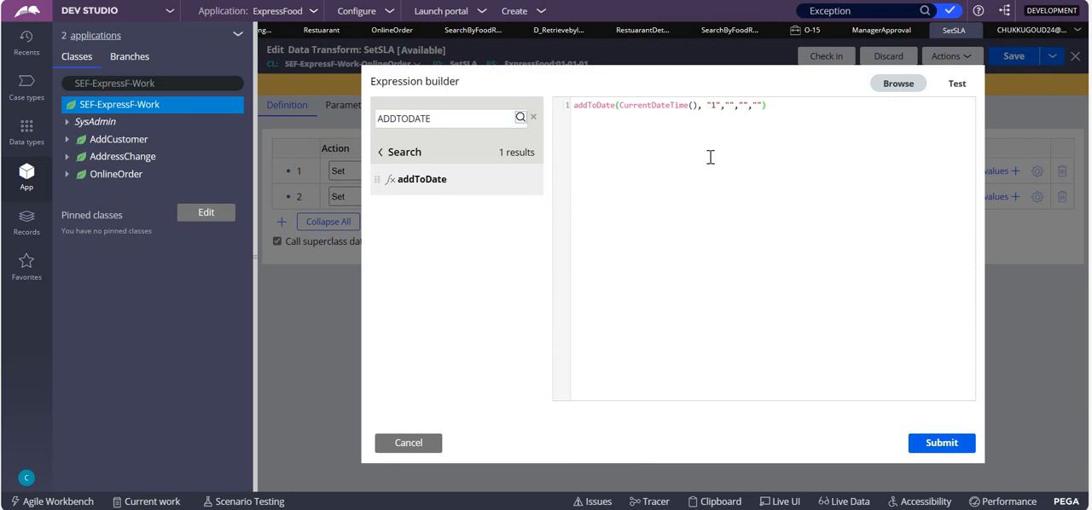
pyautogui.moveTo(618, 112)
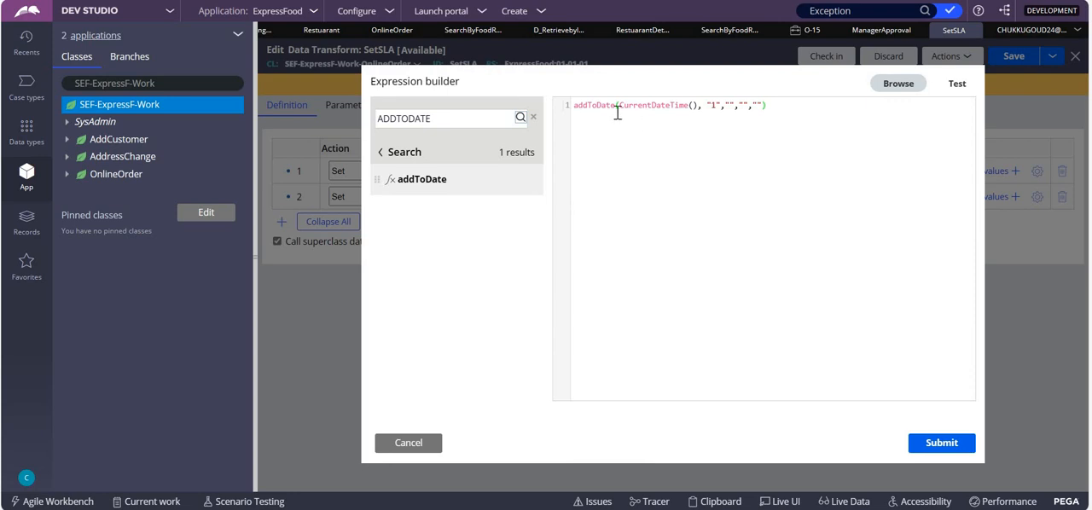
pyautogui.moveTo(714, 106)
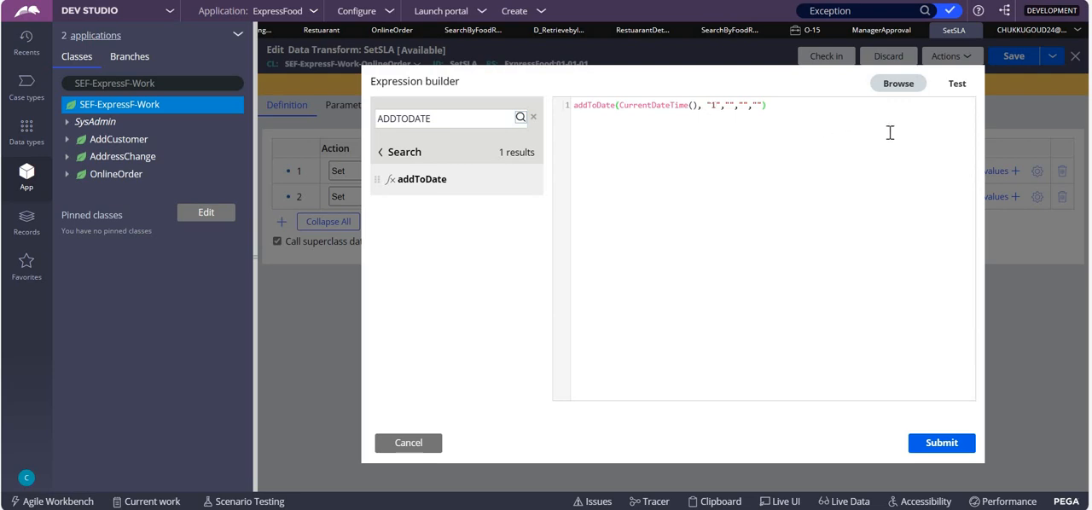
pyautogui.moveTo(817, 170)
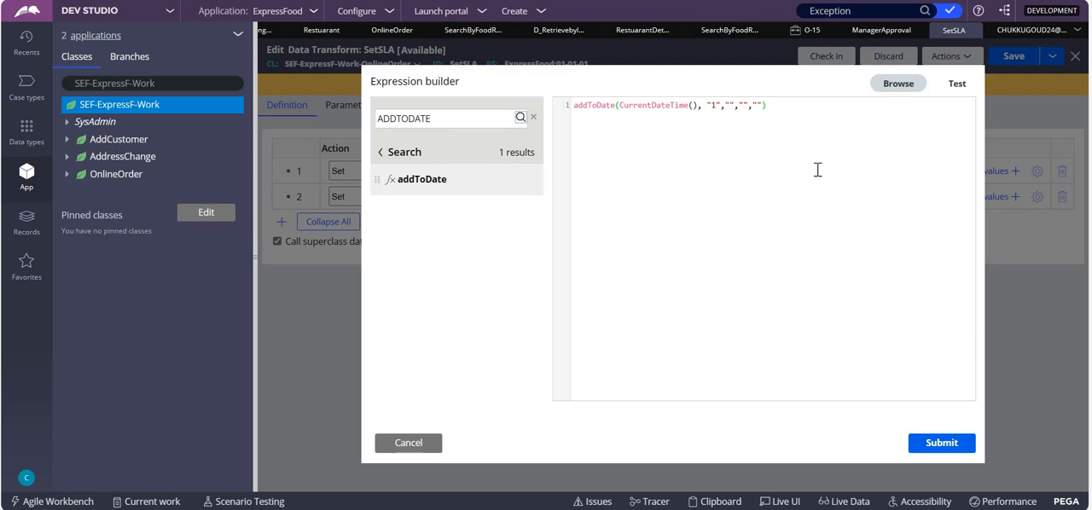
pyautogui.moveTo(954, 91)
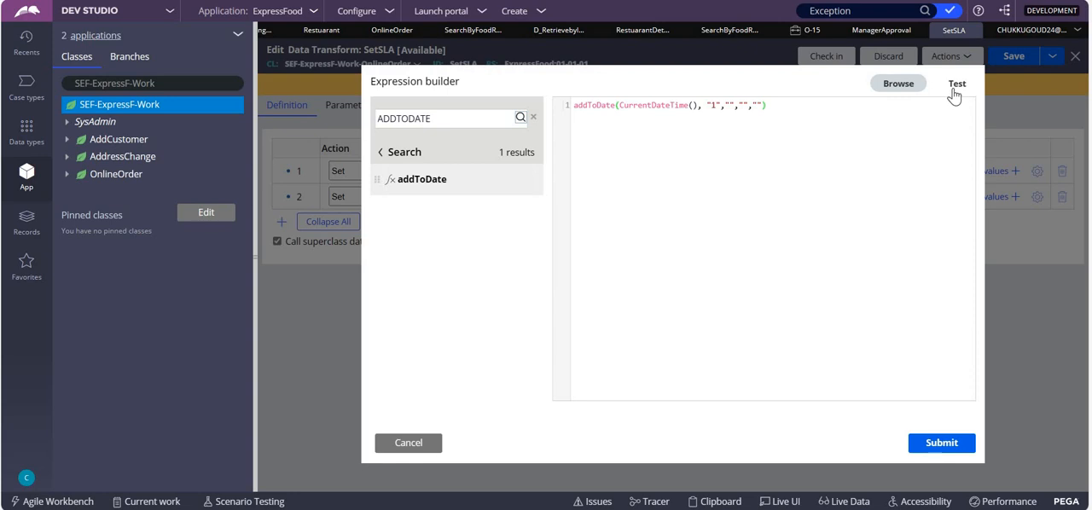
# Test addToDate(CurrentDateTime(), "1","","",""), yielding 20230920T035944.467 GMT.
pyautogui.click(956, 83)
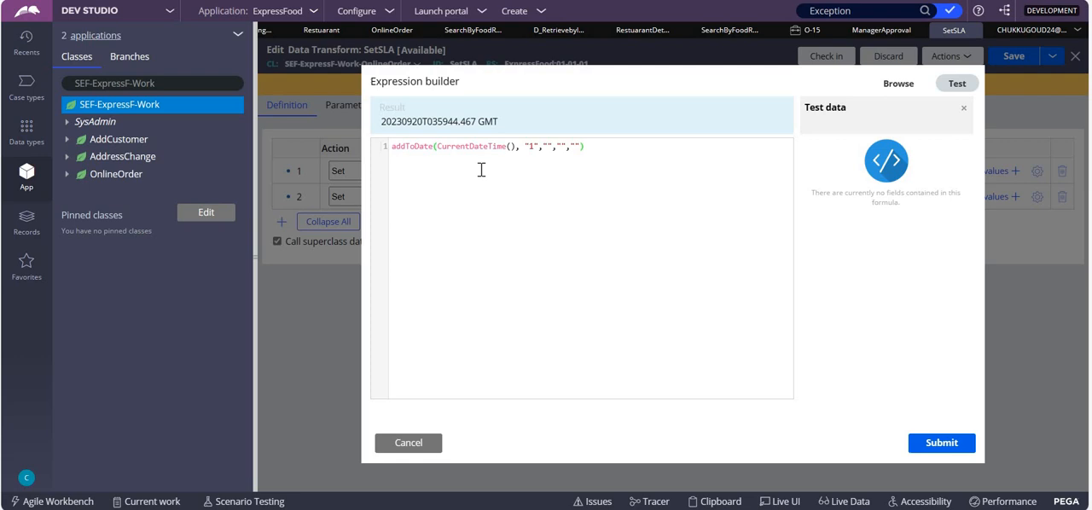
pyautogui.moveTo(549, 150)
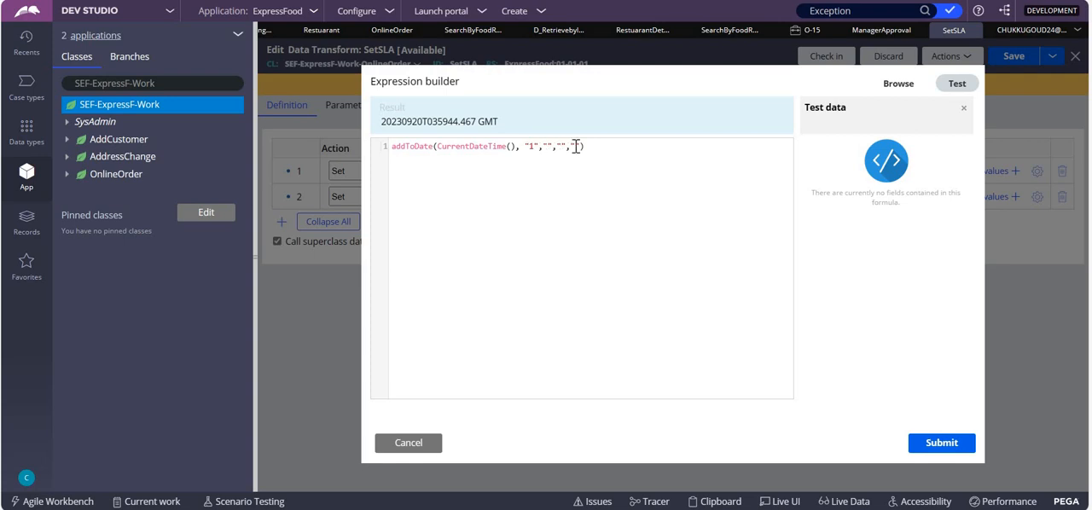
pyautogui.write('""')
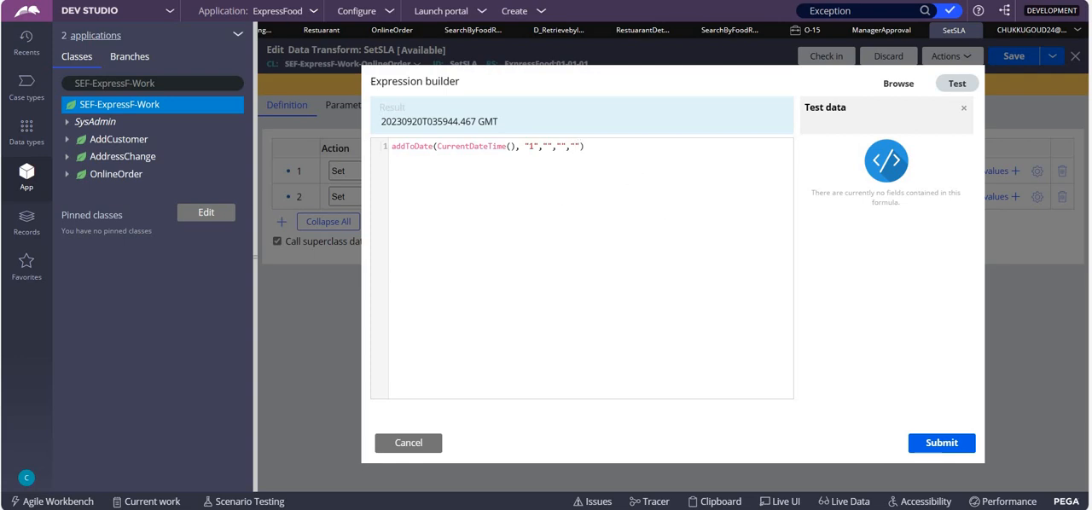